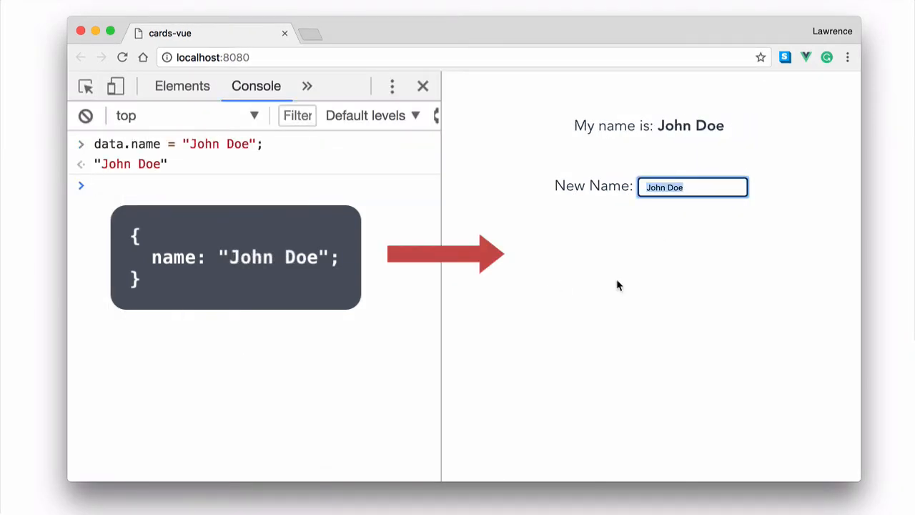
- Enter Lawrence Turton in the New Name field so the bound name updates from John Doe
{"action": "type", "text": "Lawrence Turton"}
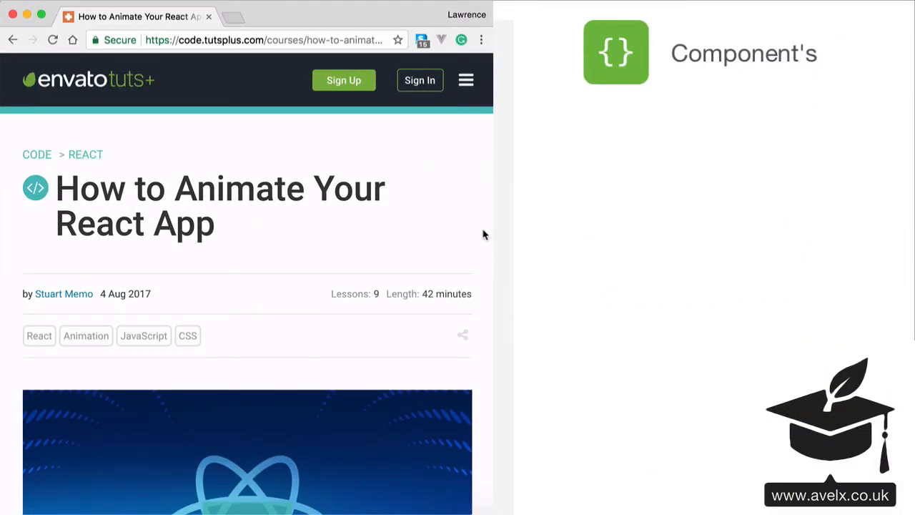
- Scroll the course page down to the Introduction and Code the To-Do App lessons
{"action": "scroll", "scroll_direction": "down", "scroll_amount": 3}
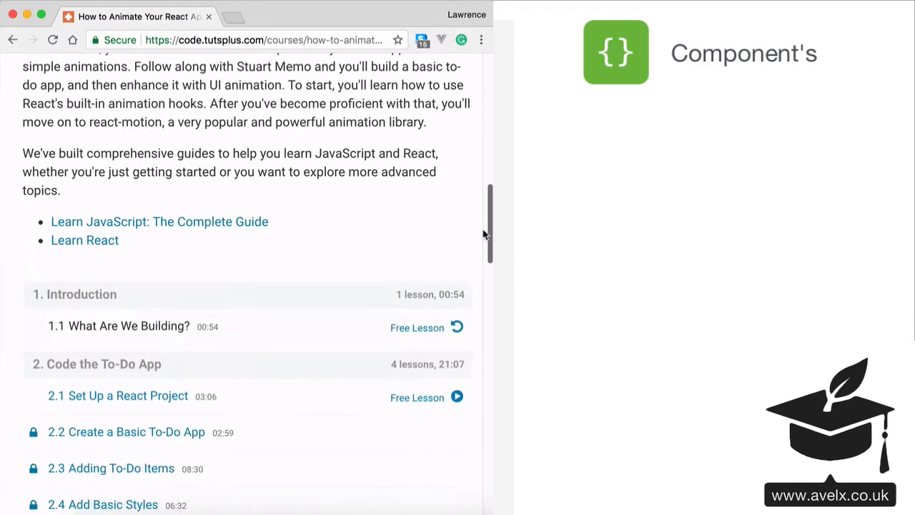
{"action": "scroll", "scroll_direction": "down", "scroll_amount": 3}
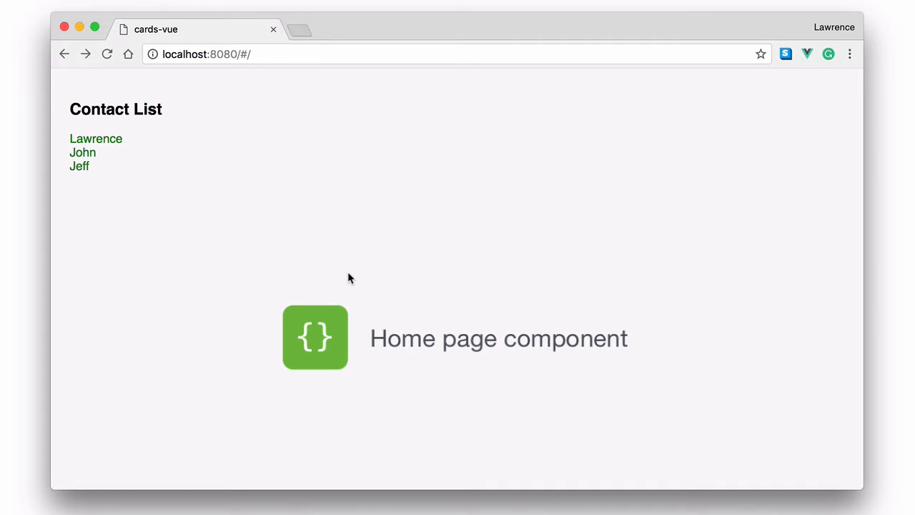
- Visit Lawrence's and John's contact pages, then reach a contact via localhost:8080/#/Contact/
{"action": "left_click", "coordinate": [96, 138]}
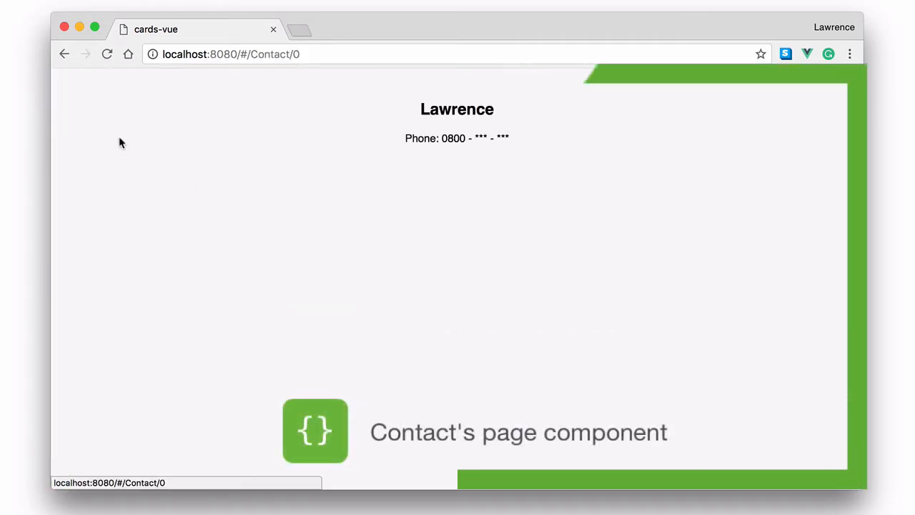
{"action": "left_click", "coordinate": [63, 54]}
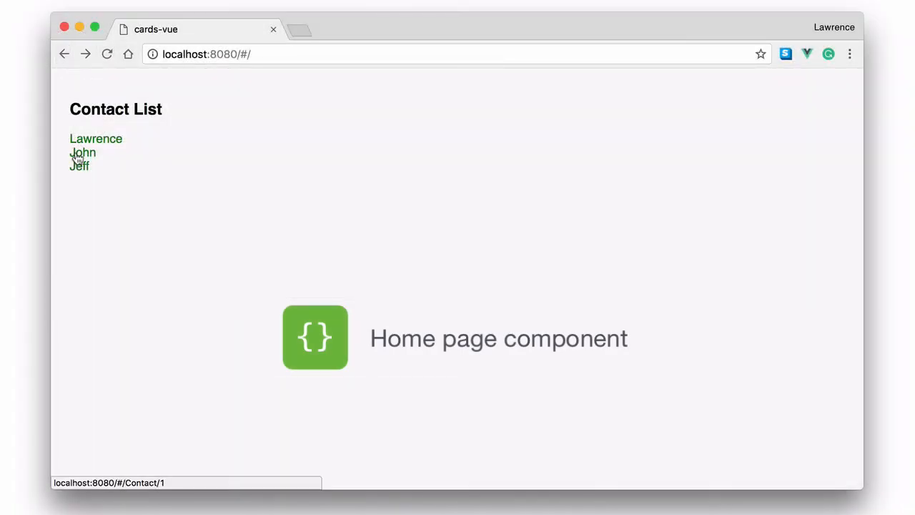
{"action": "left_click", "coordinate": [82, 152]}
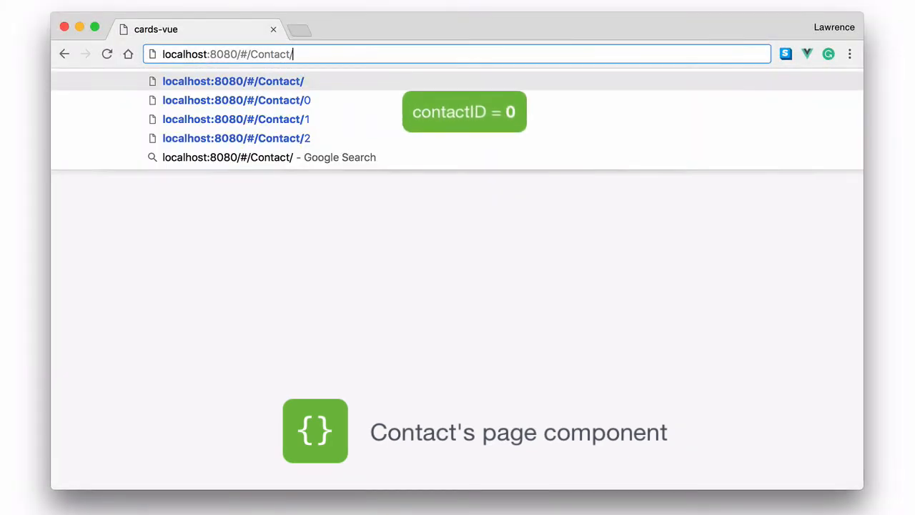
{"action": "left_click", "coordinate": [235, 100]}
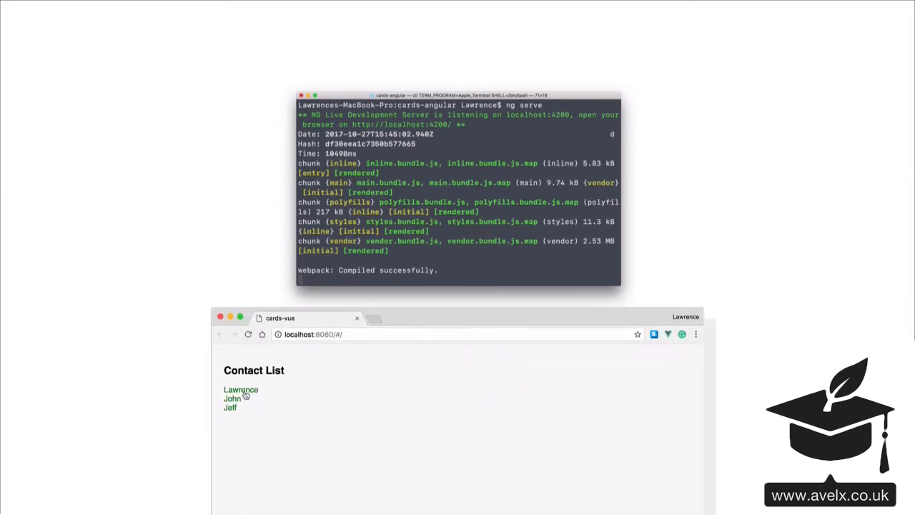
- Run ng serve in cards-angular until webpack reports Compiled successfully
{"action": "left_click", "coordinate": [240, 389]}
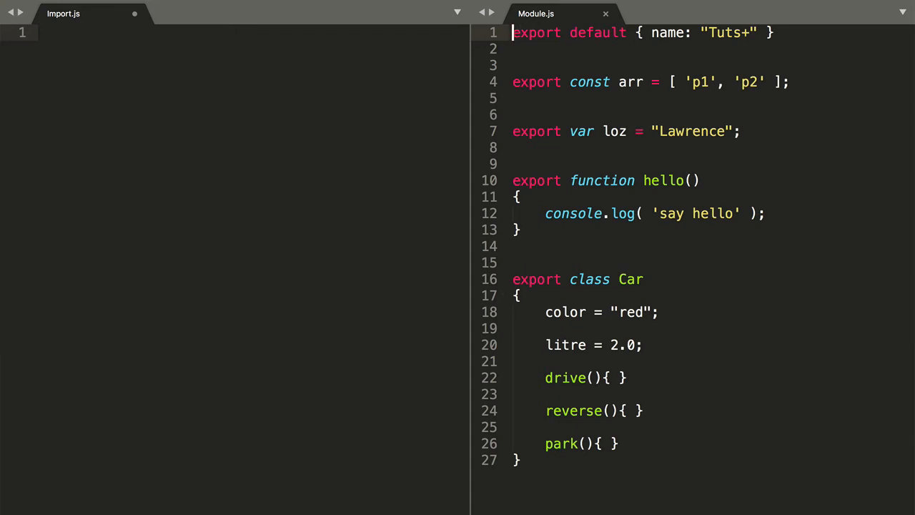
- Highlight the export keywords in Module.js and begin Import.js line 1 with import
{"action": "double_click", "coordinate": [536, 32]}
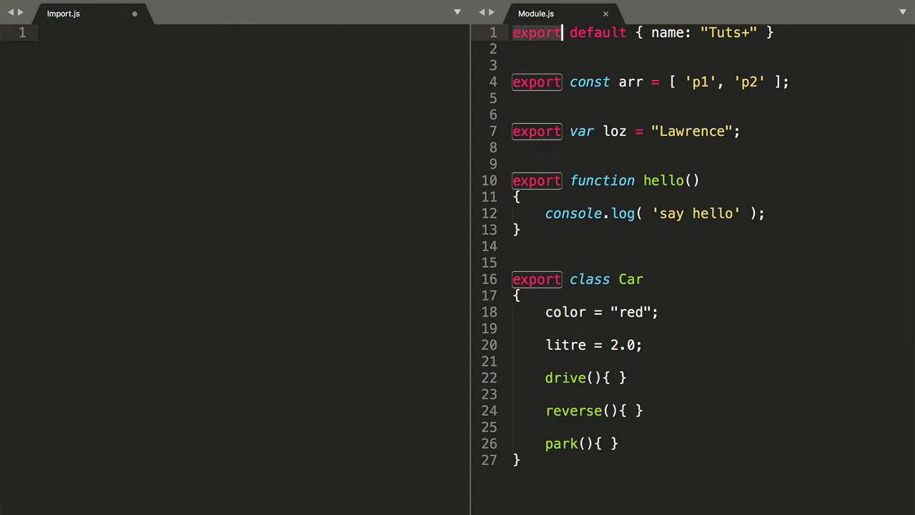
{"action": "type", "text": "imp"}
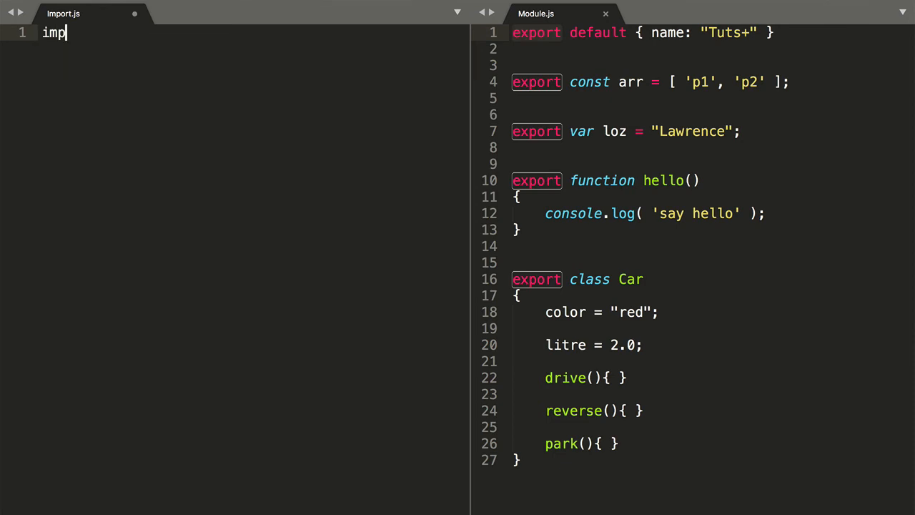
{"action": "type", "text": "ort"}
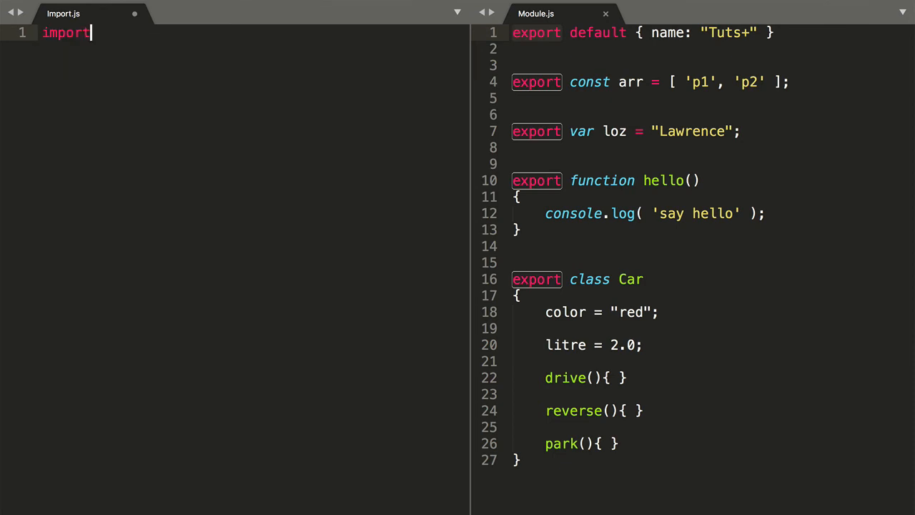
{"action": "left_click", "coordinate": [514, 32]}
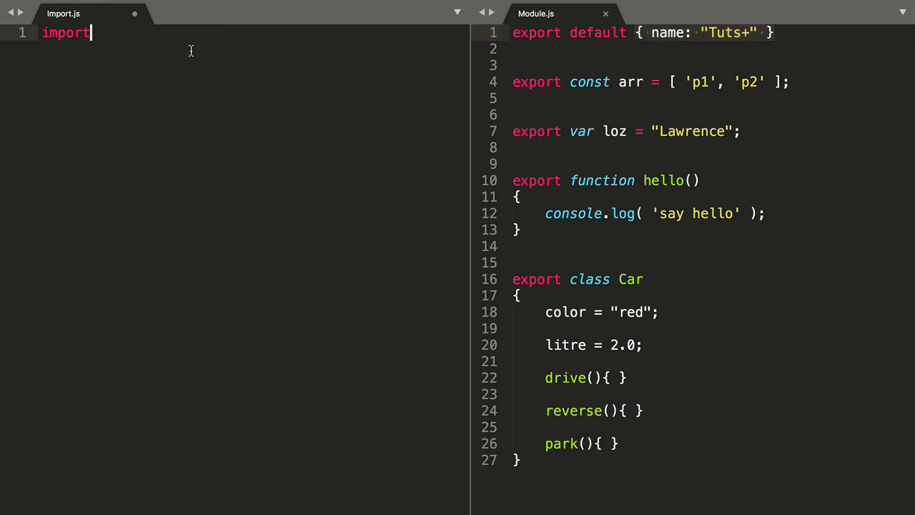
- Complete line 1 as import Person = { name: "Tuts+" }
{"action": "type", "text": "\" \""}
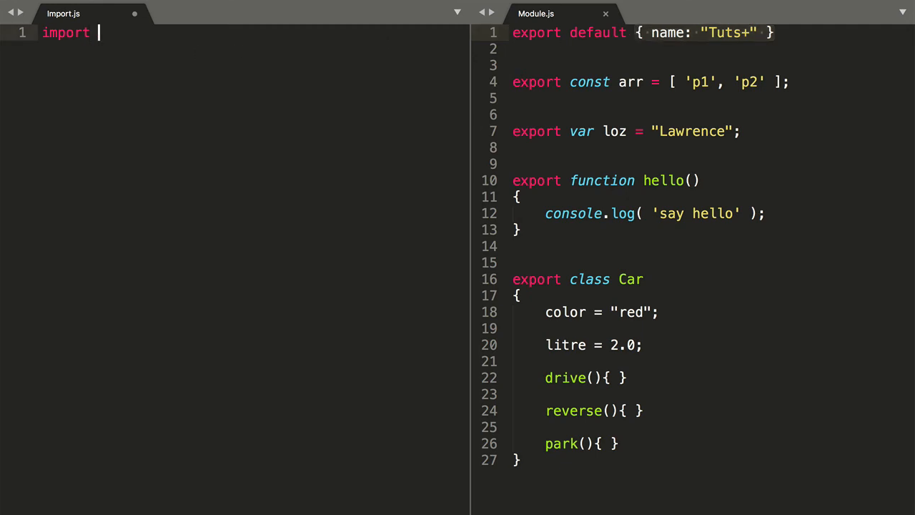
{"action": "type", "text": "Pe"}
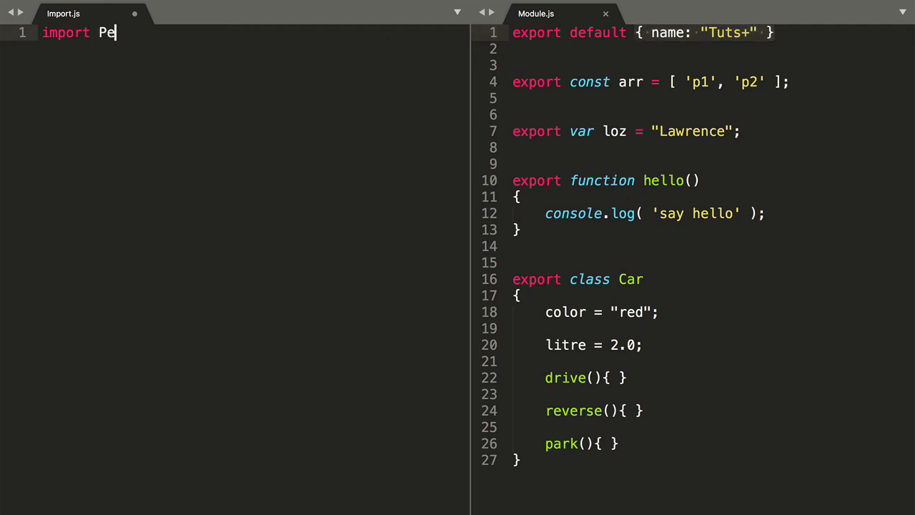
{"action": "type", "text": "rson"}
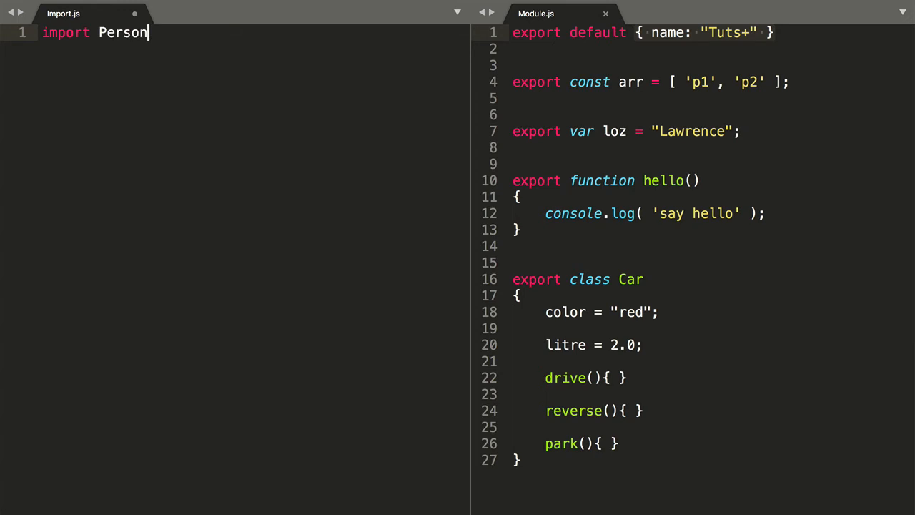
{"action": "type", "text": "= { name: \"Tuts+\" }"}
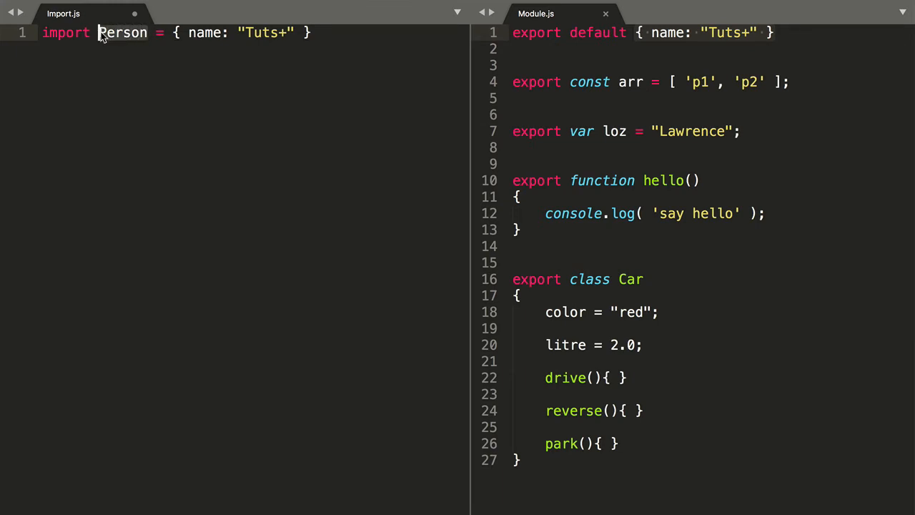
- Rewrite line 1 as import tut { arr, loz, hello, Car } from './Module.js';
{"action": "type", "text": "tut"}
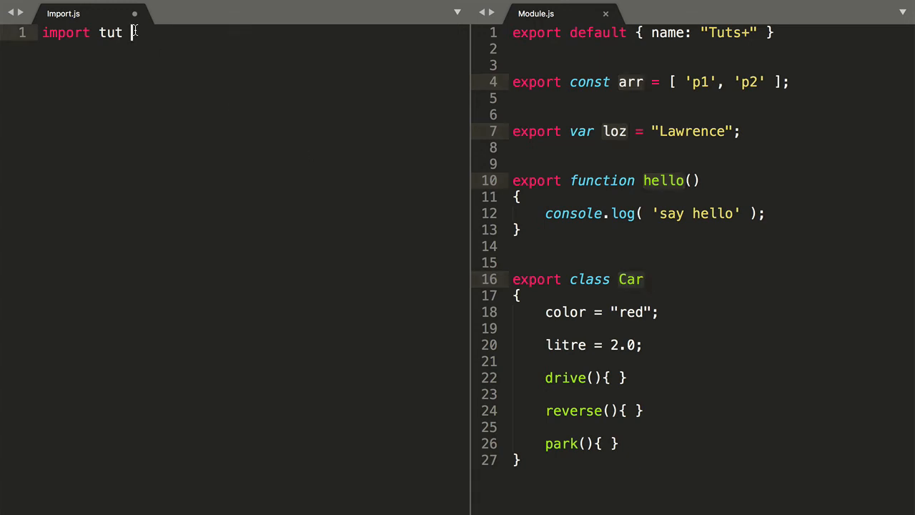
{"action": "type", "text": "{ arr, loz, hello, Car"}
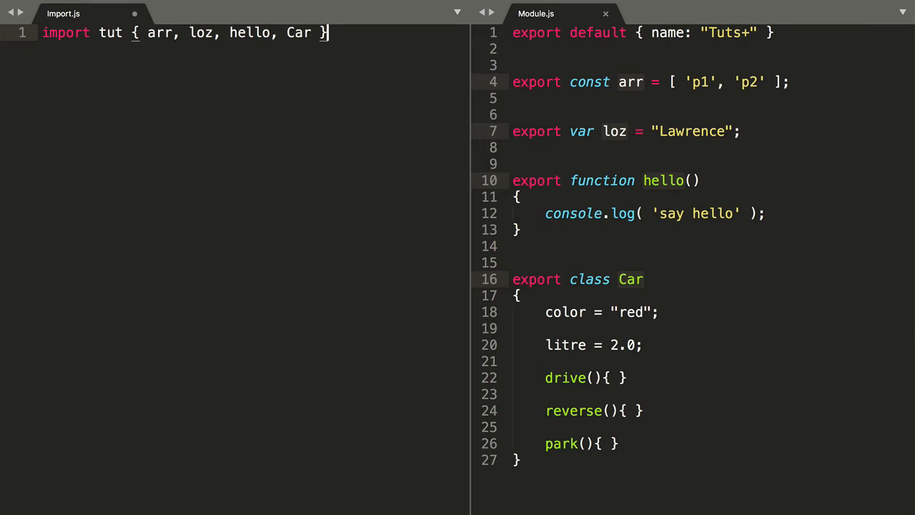
{"action": "type", "text": "from '"}
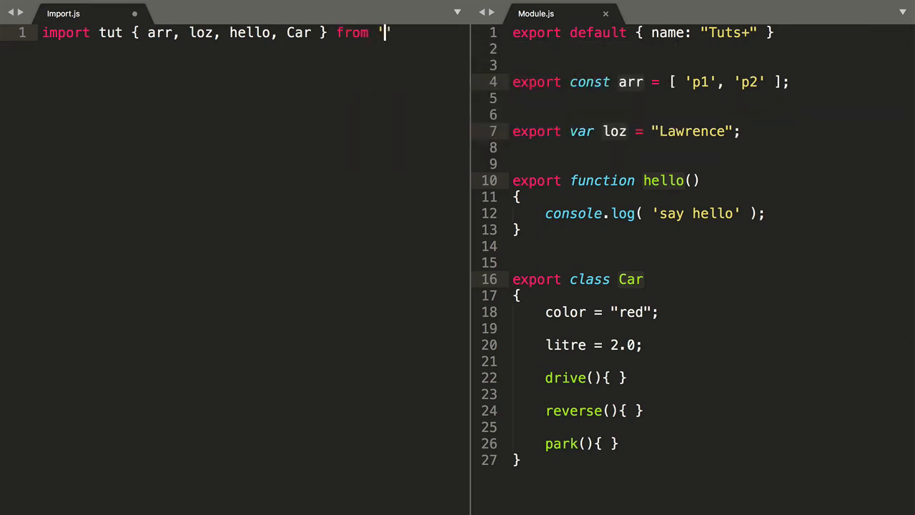
{"action": "type", "text": "./Modul"}
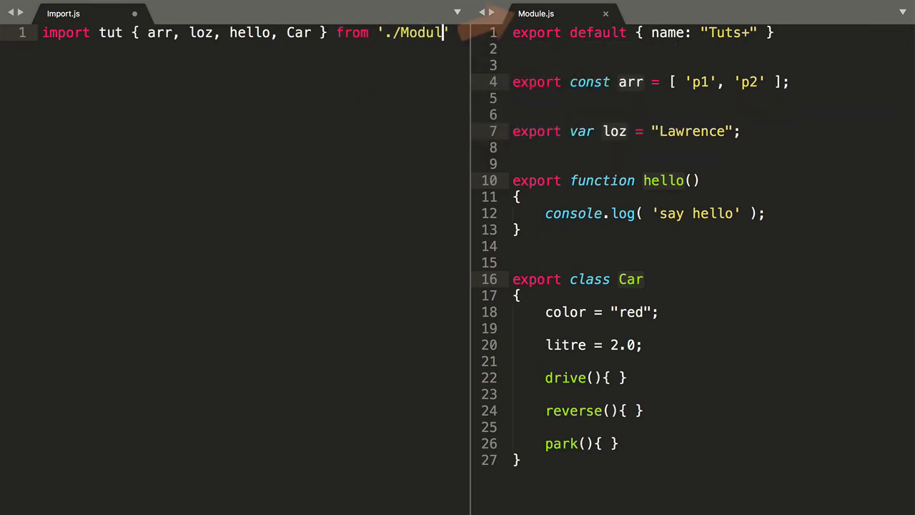
{"action": "type", "text": "e.js"}
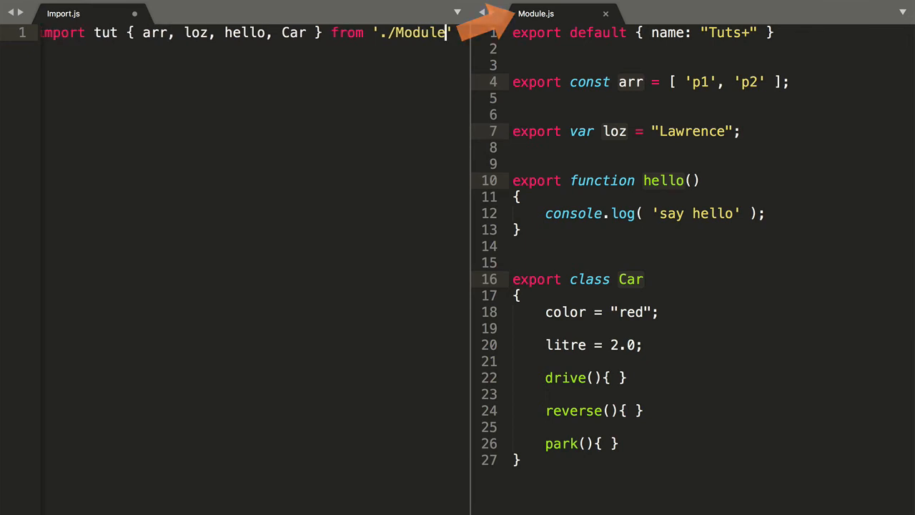
{"action": "type", "text": "';"}
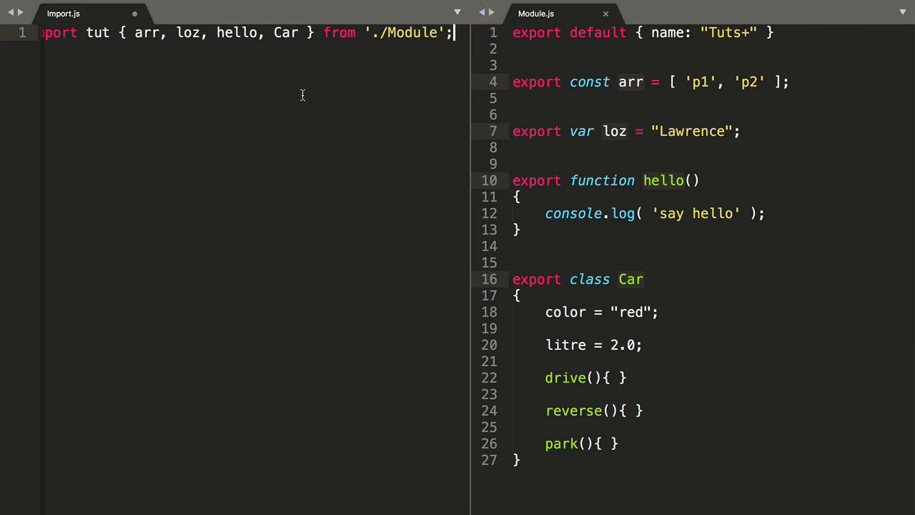